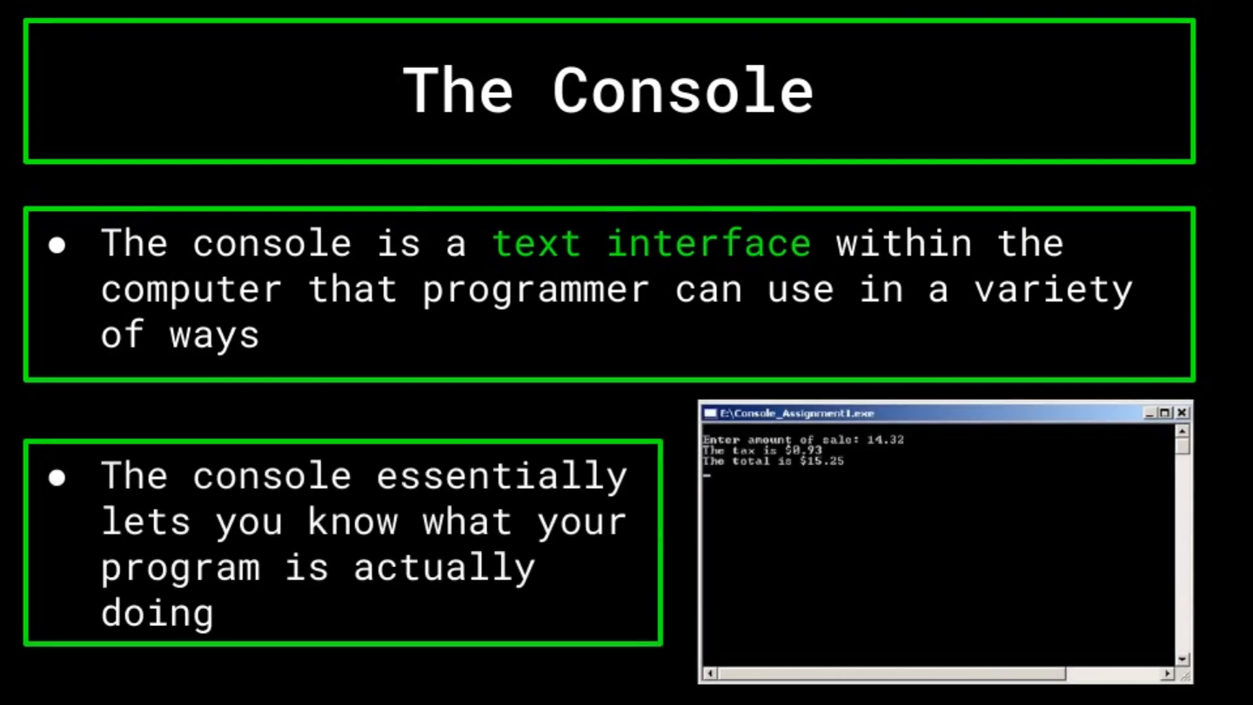
{"action": "key", "text": "Right"}
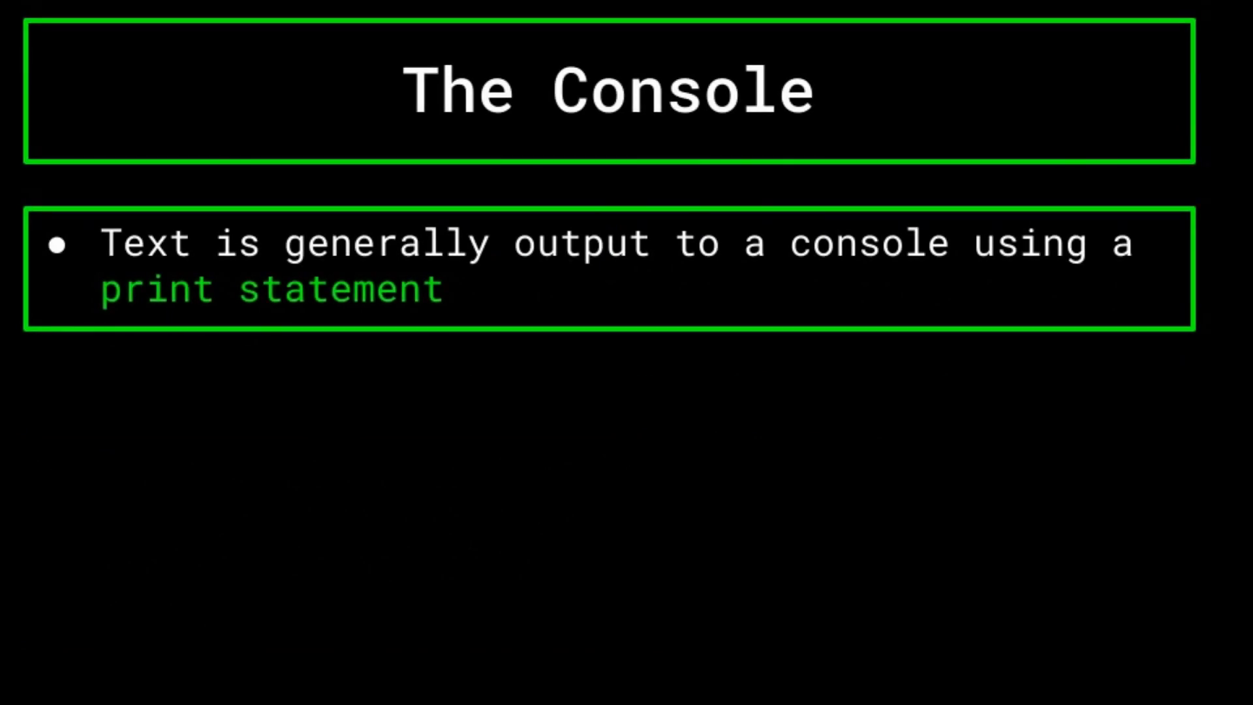